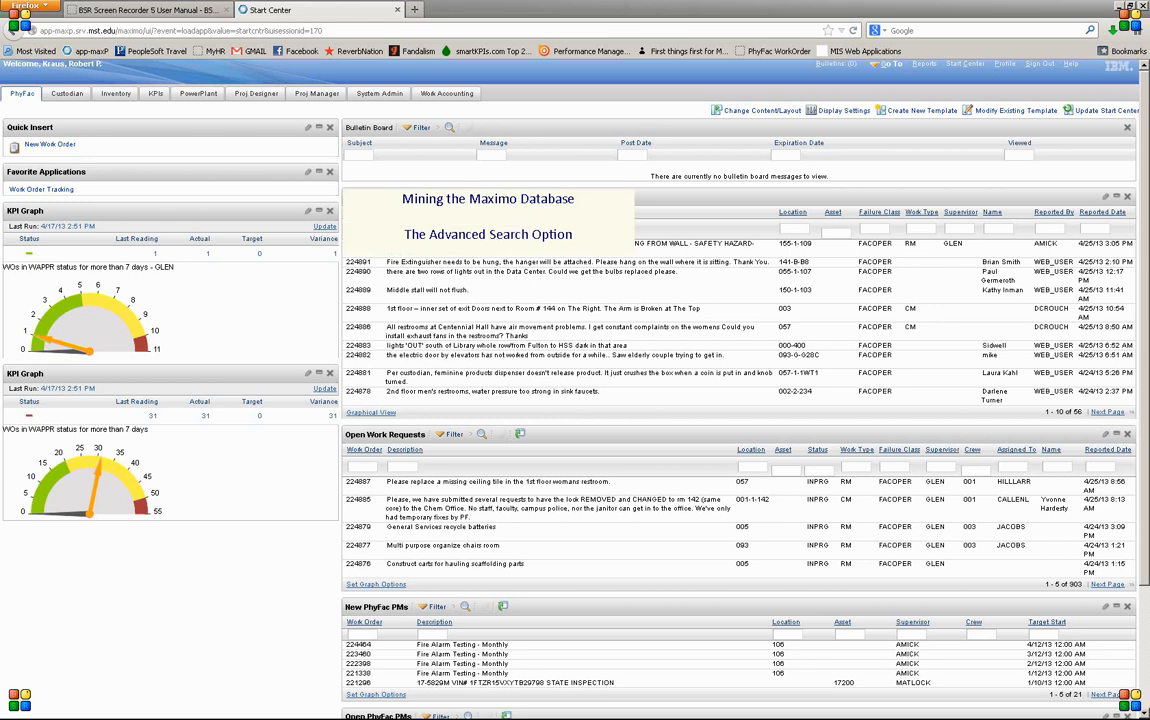
pyautogui.moveTo(284, 392)
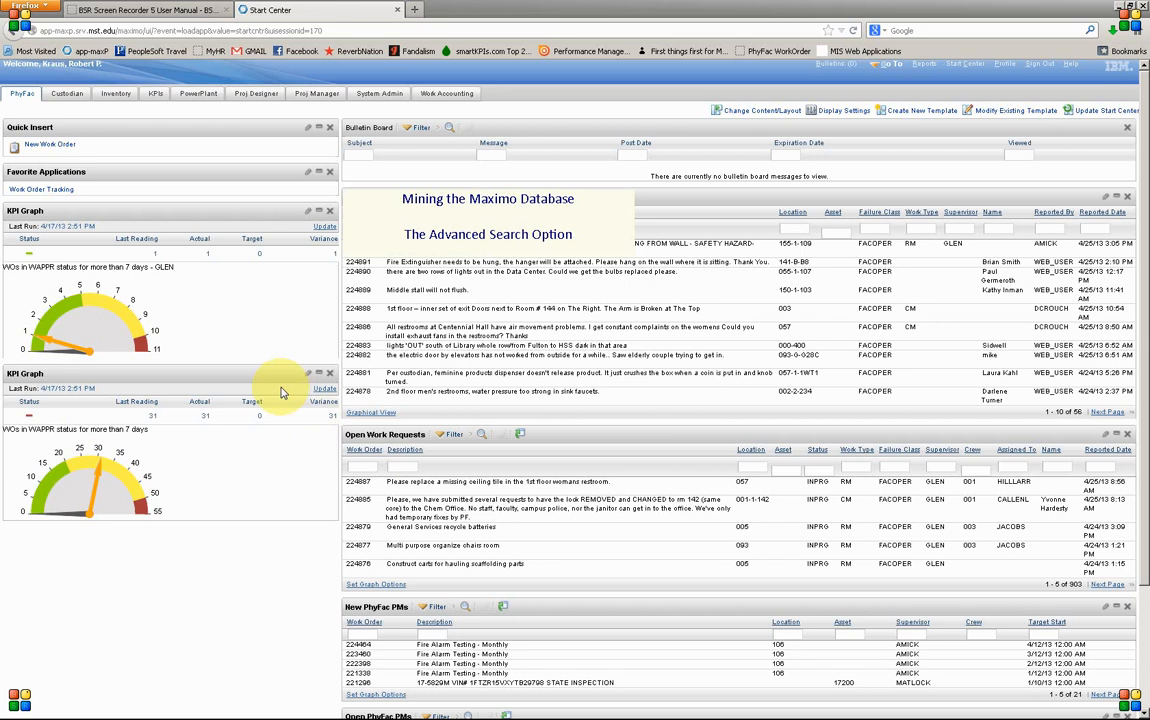
pyautogui.moveTo(112, 202)
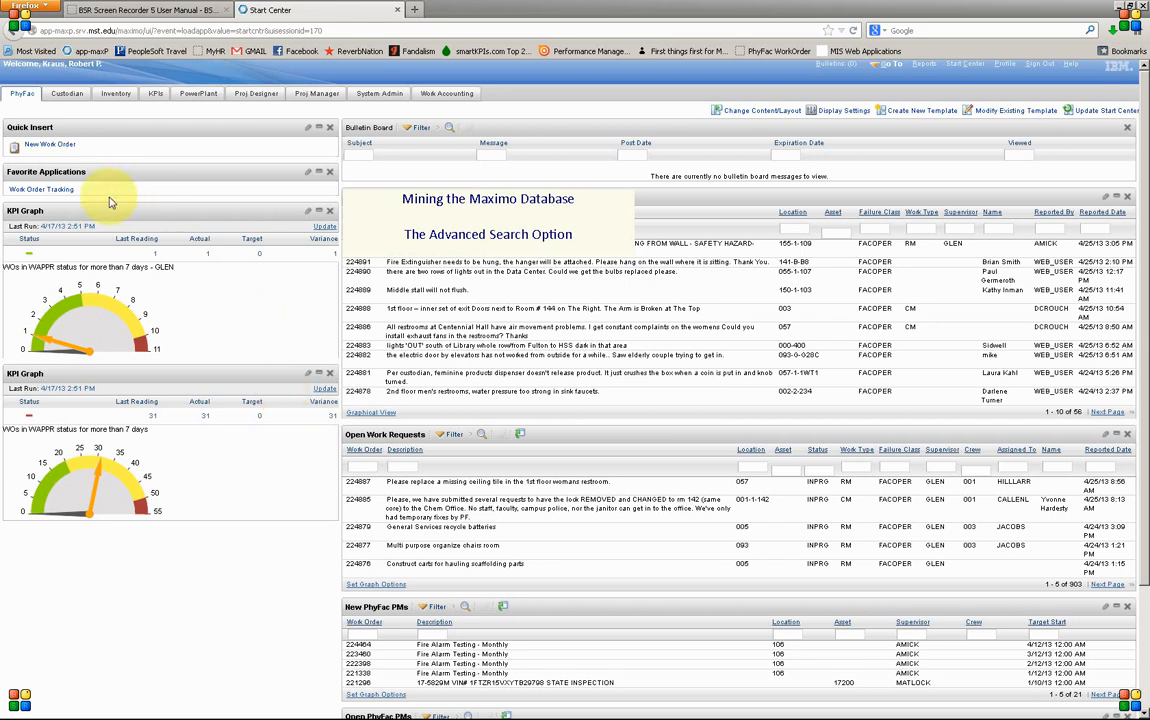
# - Launch Work Order Tracking from the Start Center's Favorite Applications
pyautogui.click(40, 188)
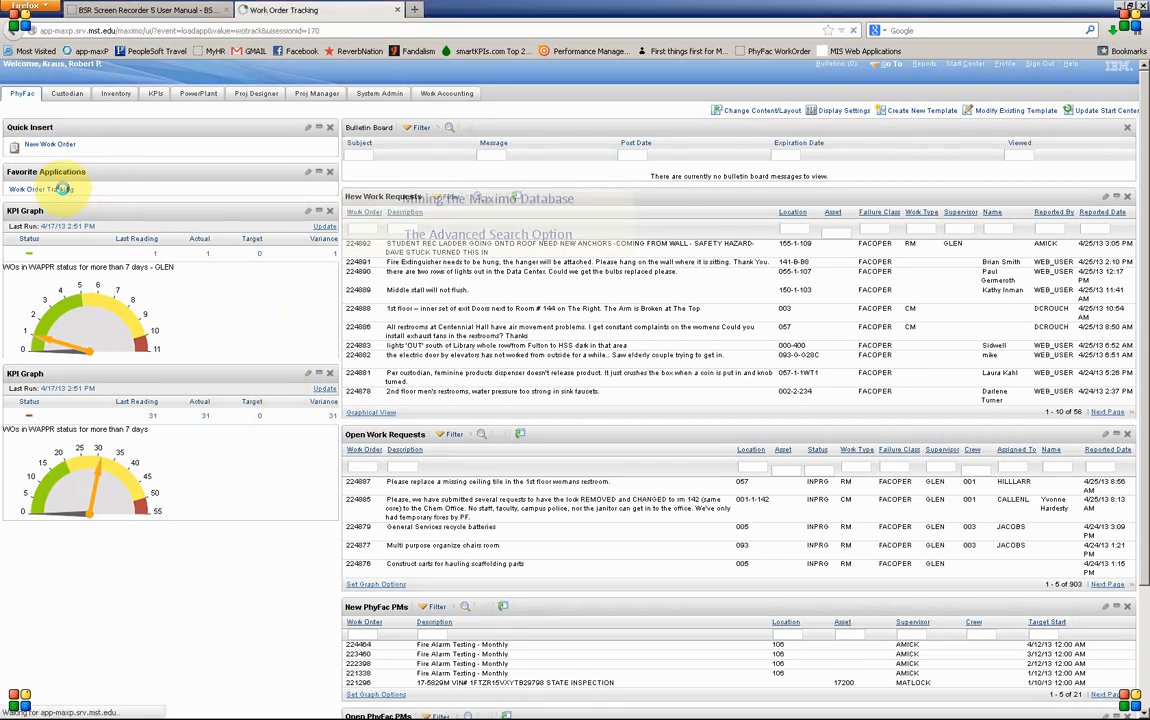
pyautogui.click(40, 188)
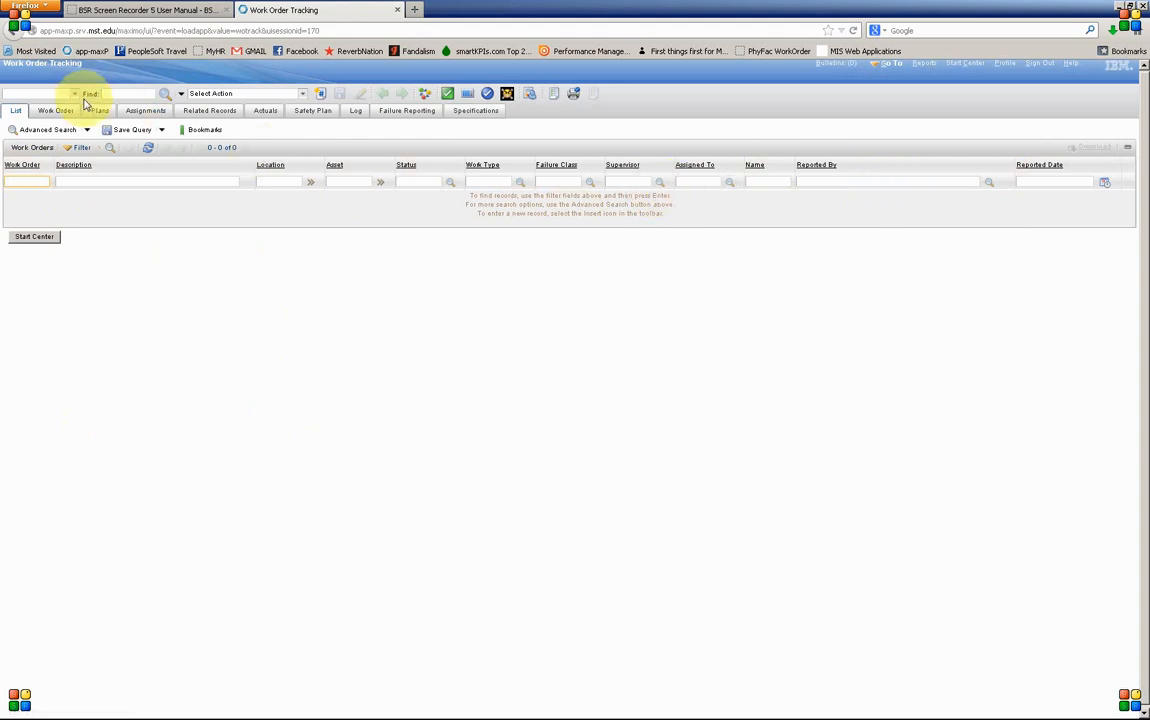
# - Bring up the More Search Fields dialog and focus the reported date range field
pyautogui.click(48, 130)
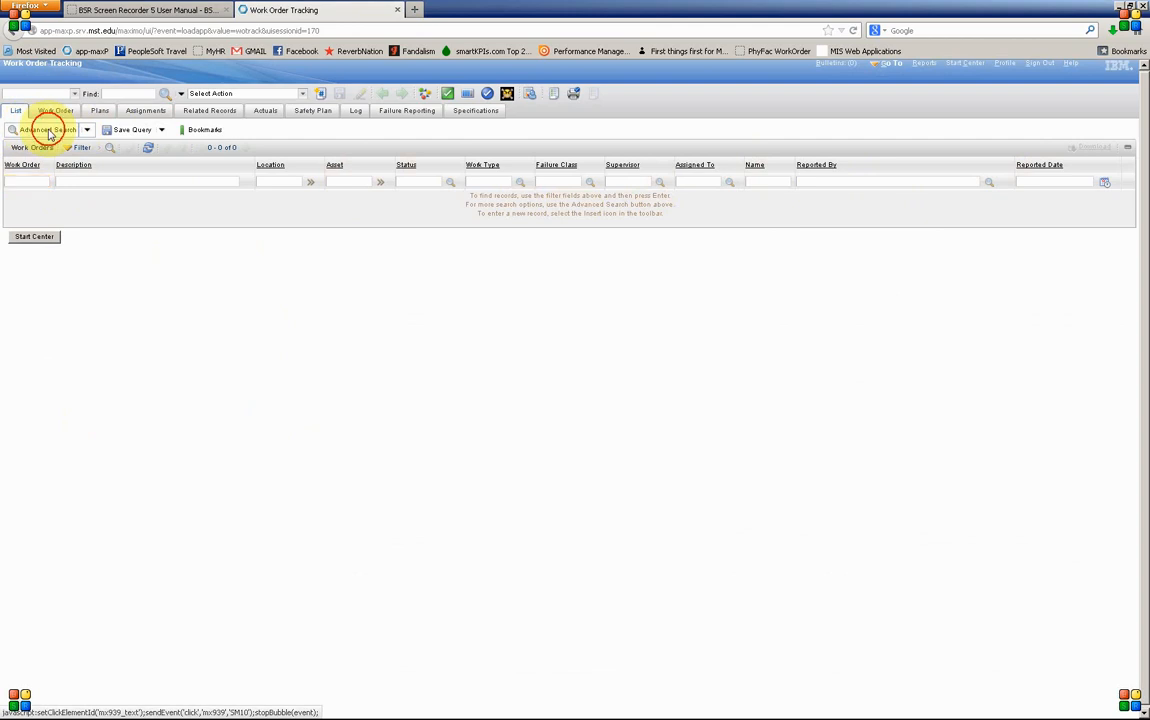
pyautogui.click(44, 130)
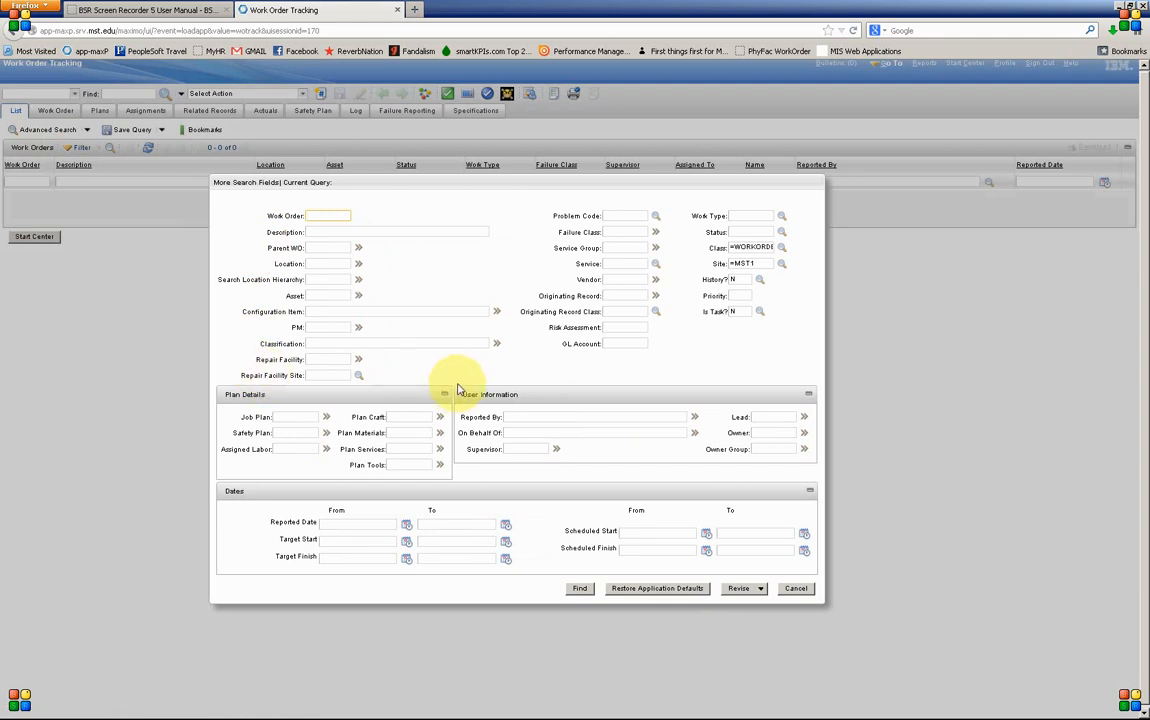
pyautogui.moveTo(470, 378)
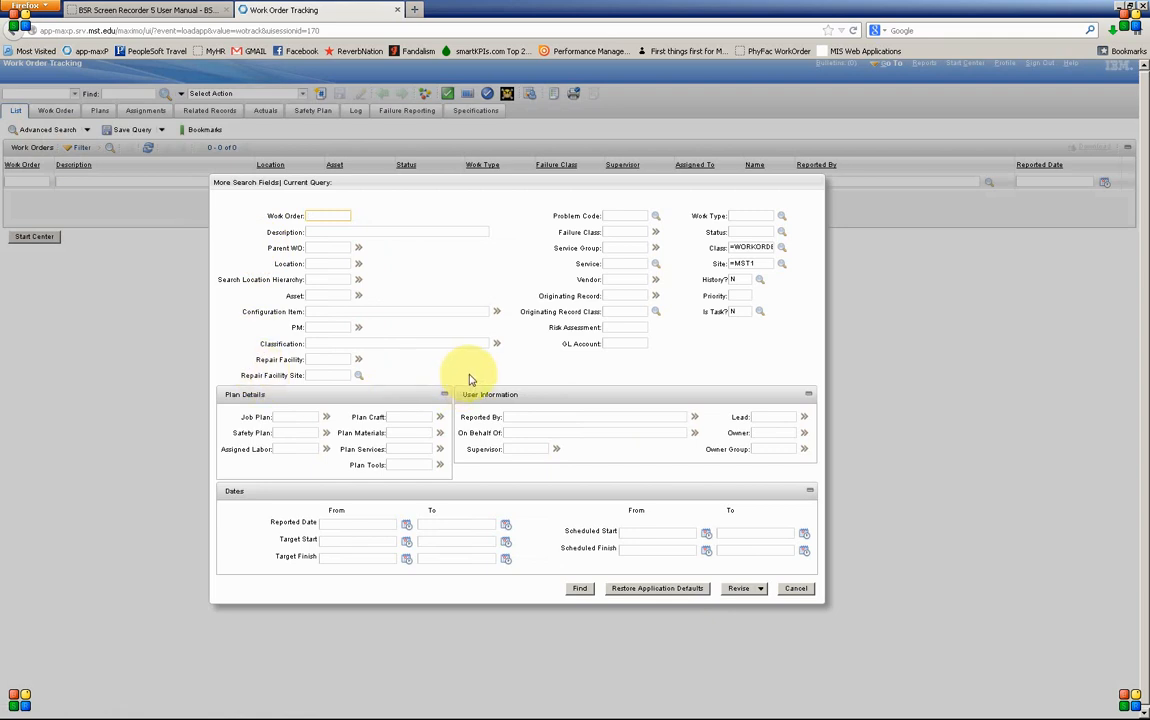
pyautogui.moveTo(676, 370)
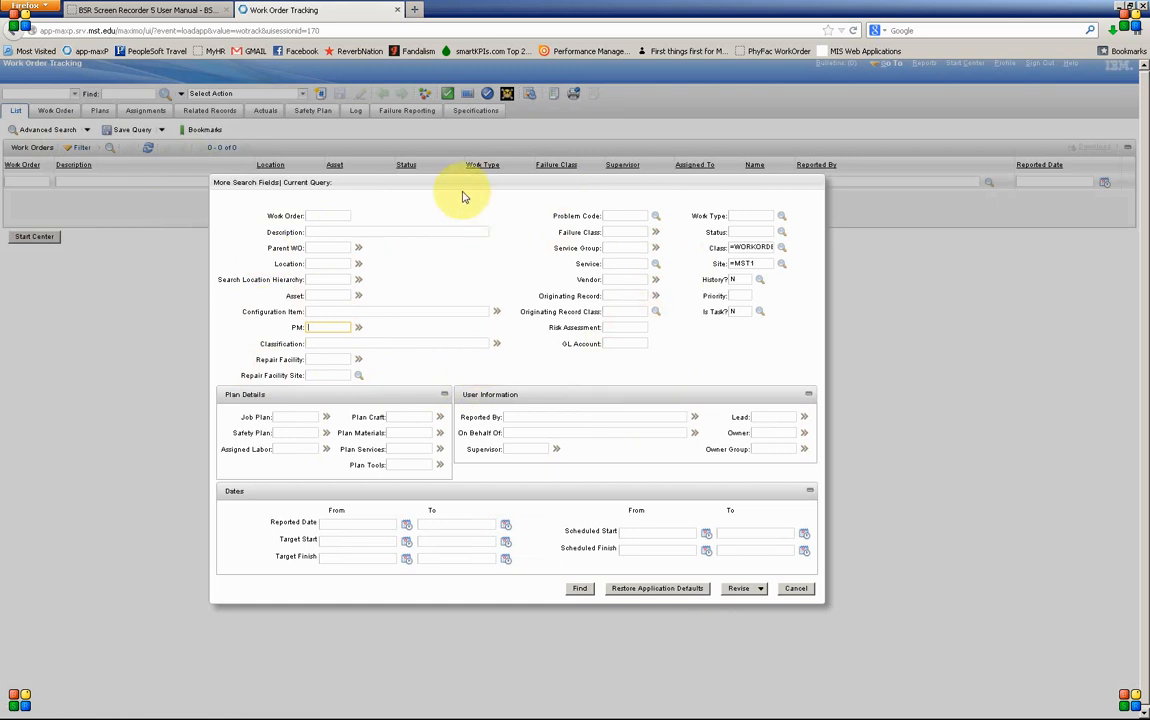
pyautogui.moveTo(480, 504)
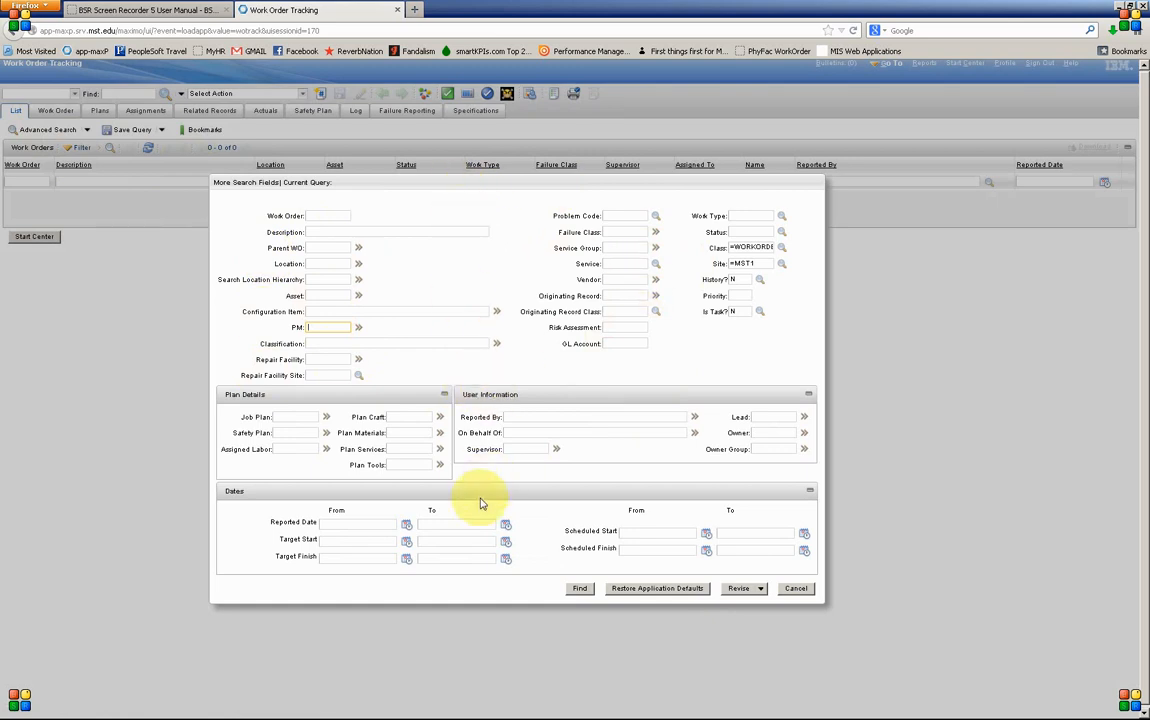
pyautogui.click(358, 522)
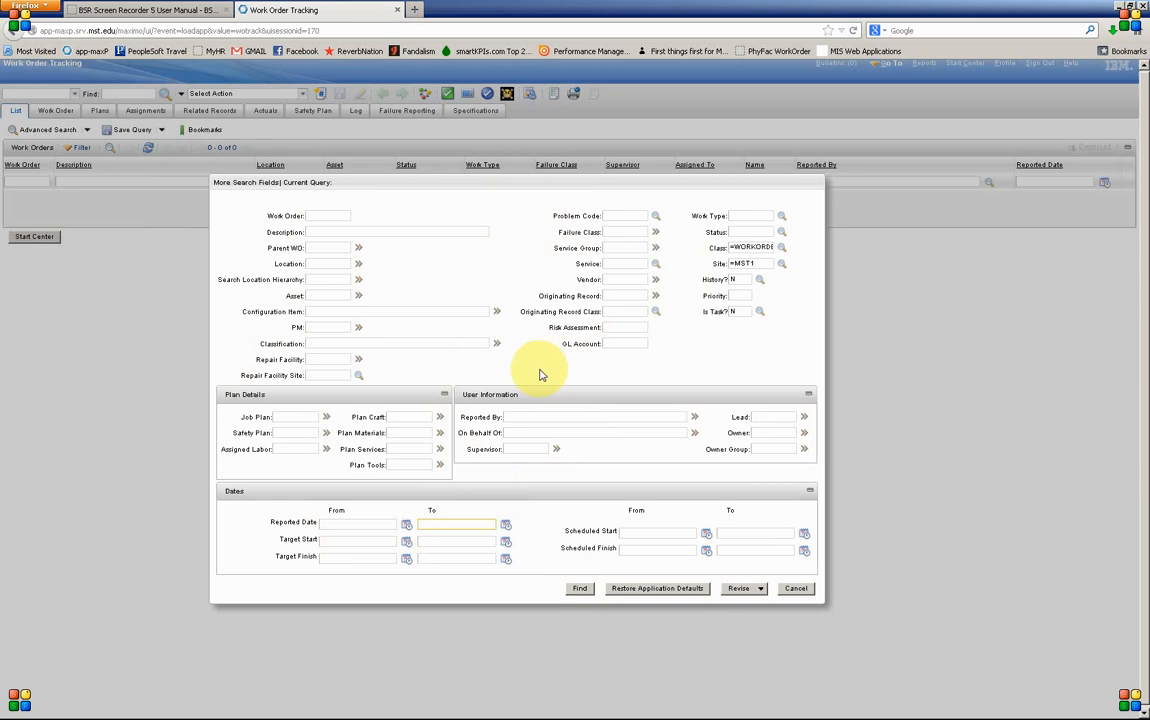
pyautogui.moveTo(320, 264)
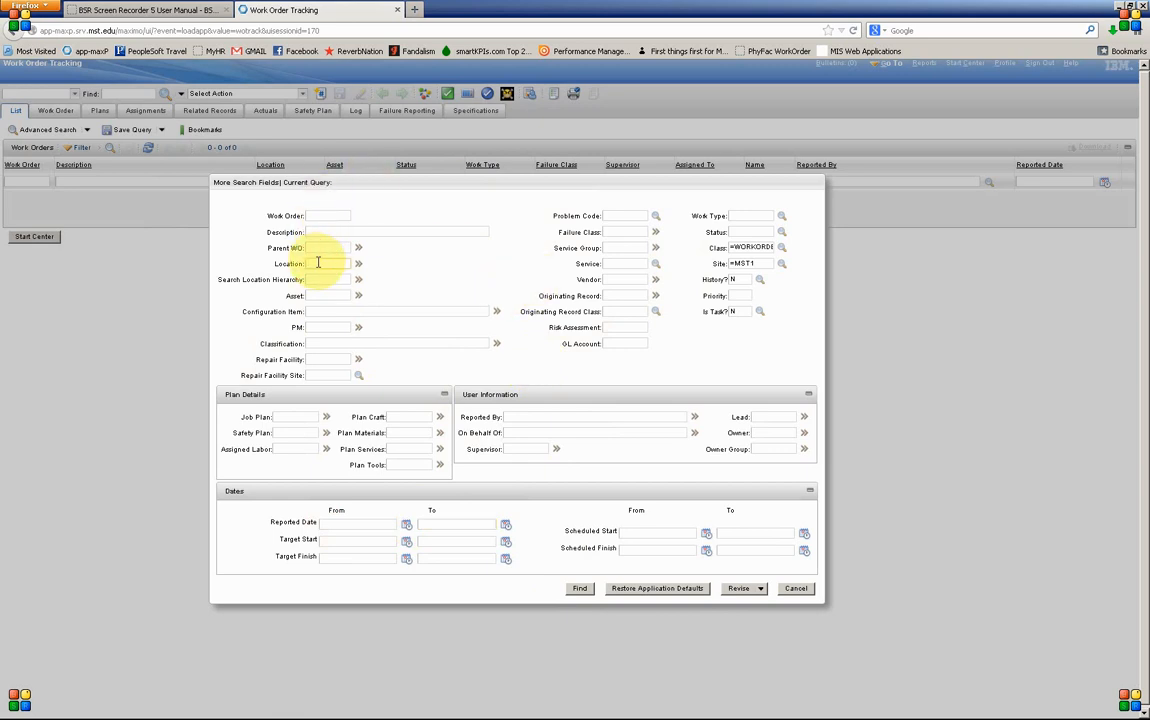
# - Search for work orders at location 007
pyautogui.write('007%')
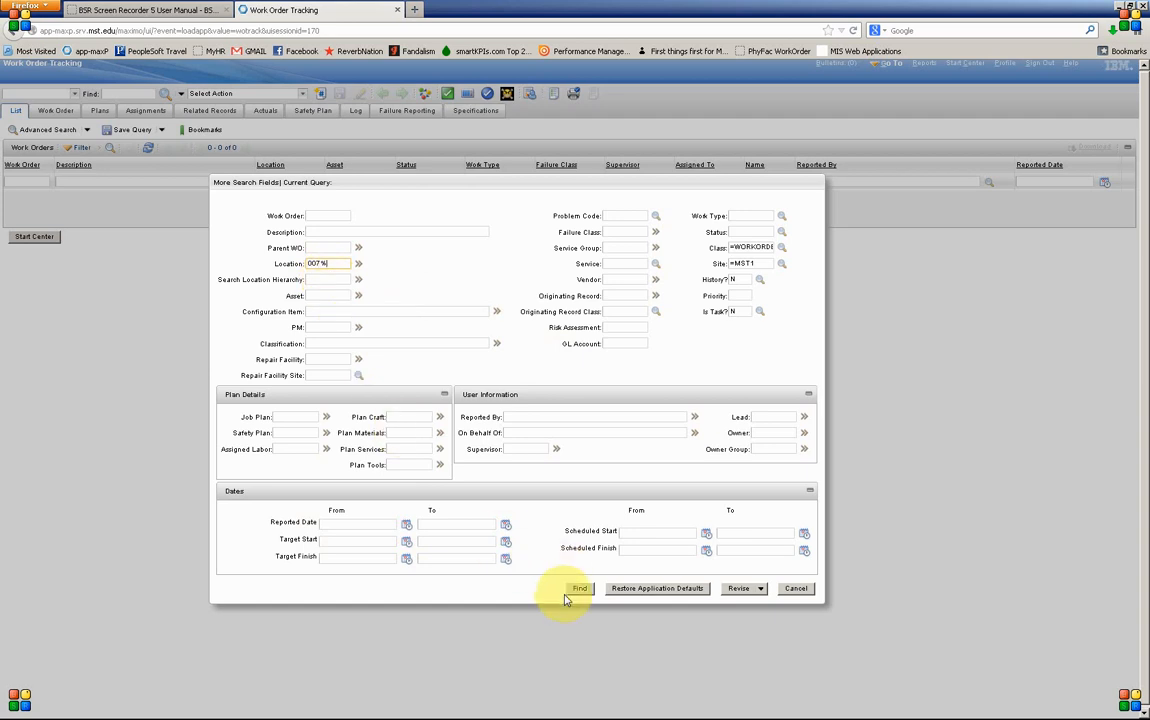
pyautogui.click(580, 588)
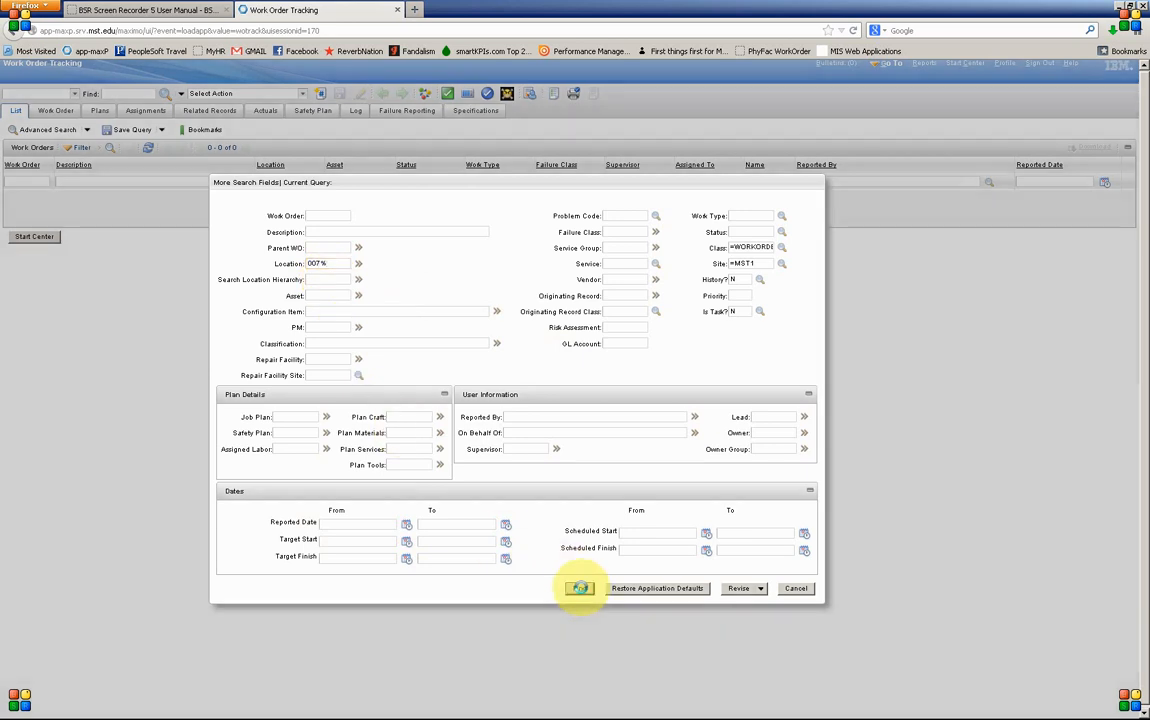
pyautogui.click(580, 588)
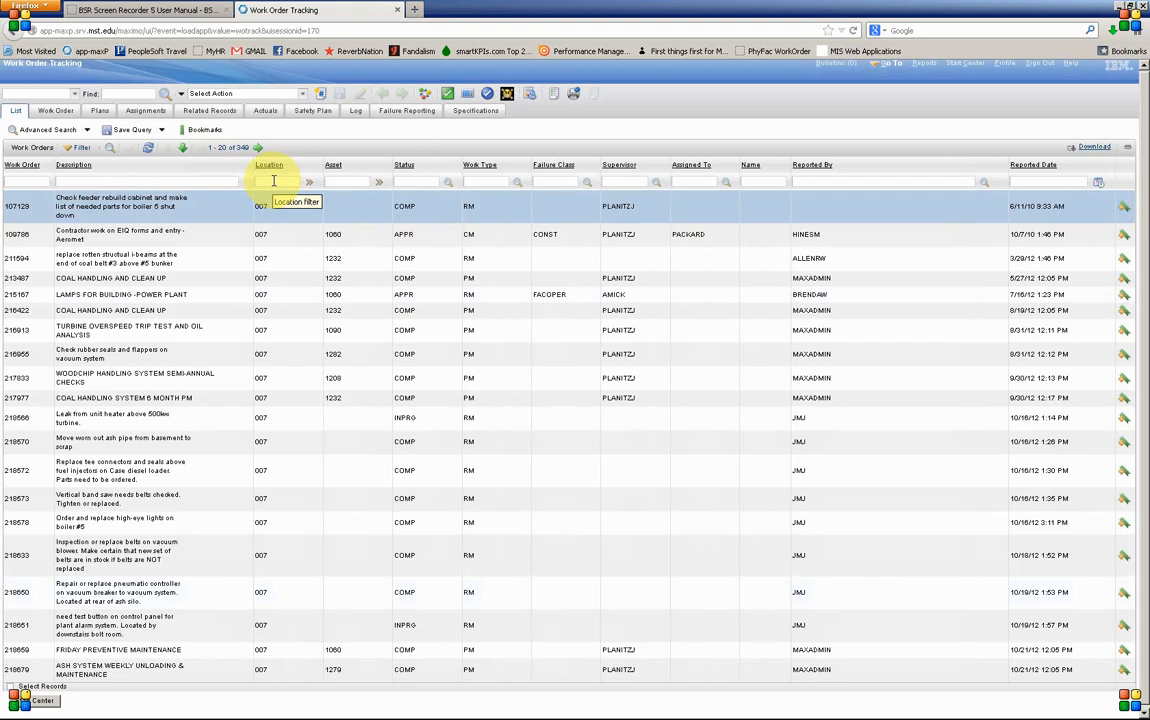
# - Add description 'coal' to the location 007 criteria and rerun the search
pyautogui.click(46, 130)
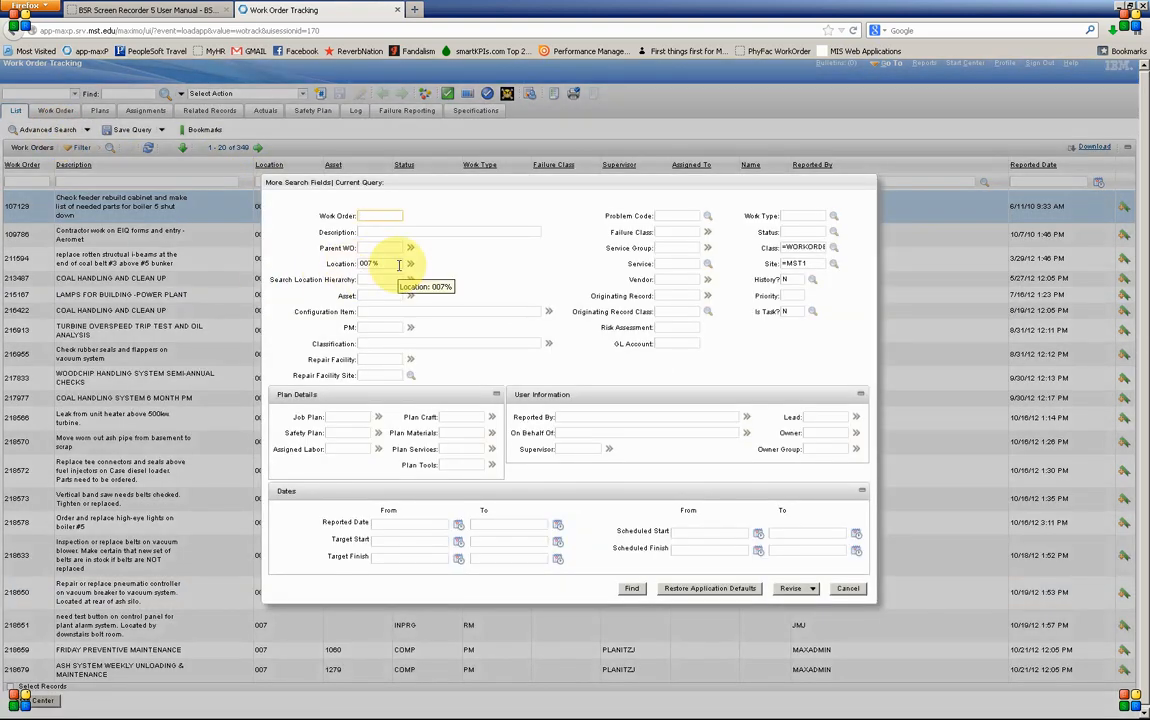
pyautogui.moveTo(400, 280)
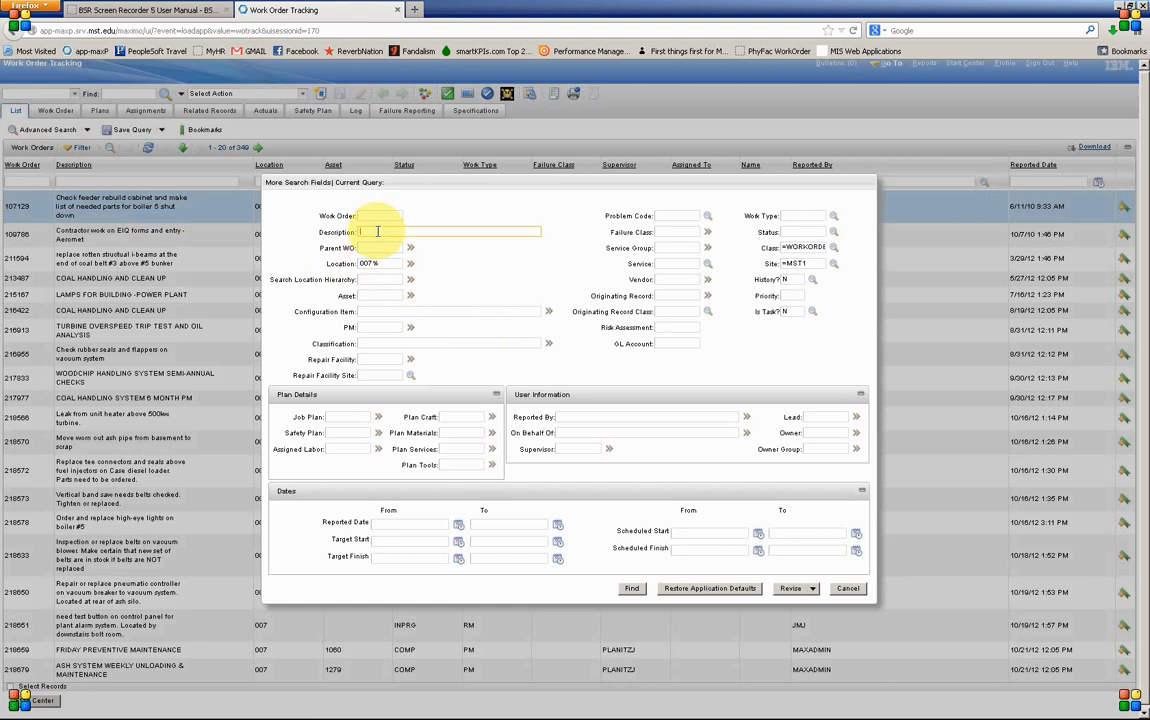
pyautogui.write('coal')
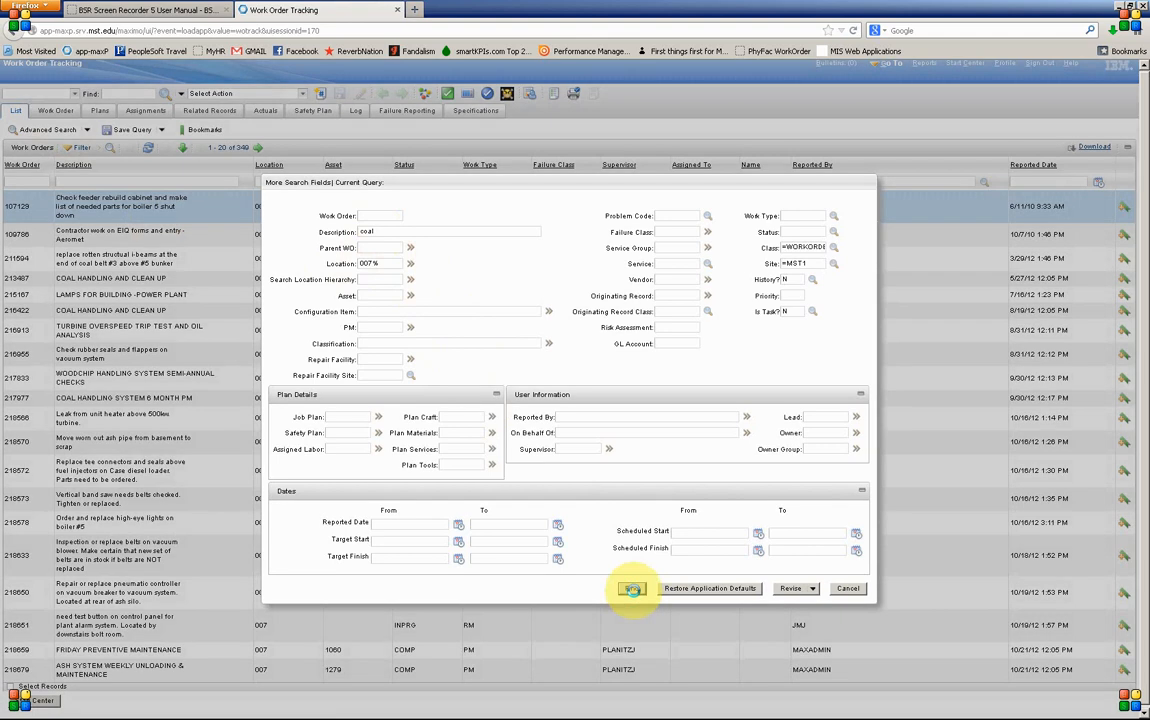
pyautogui.click(632, 588)
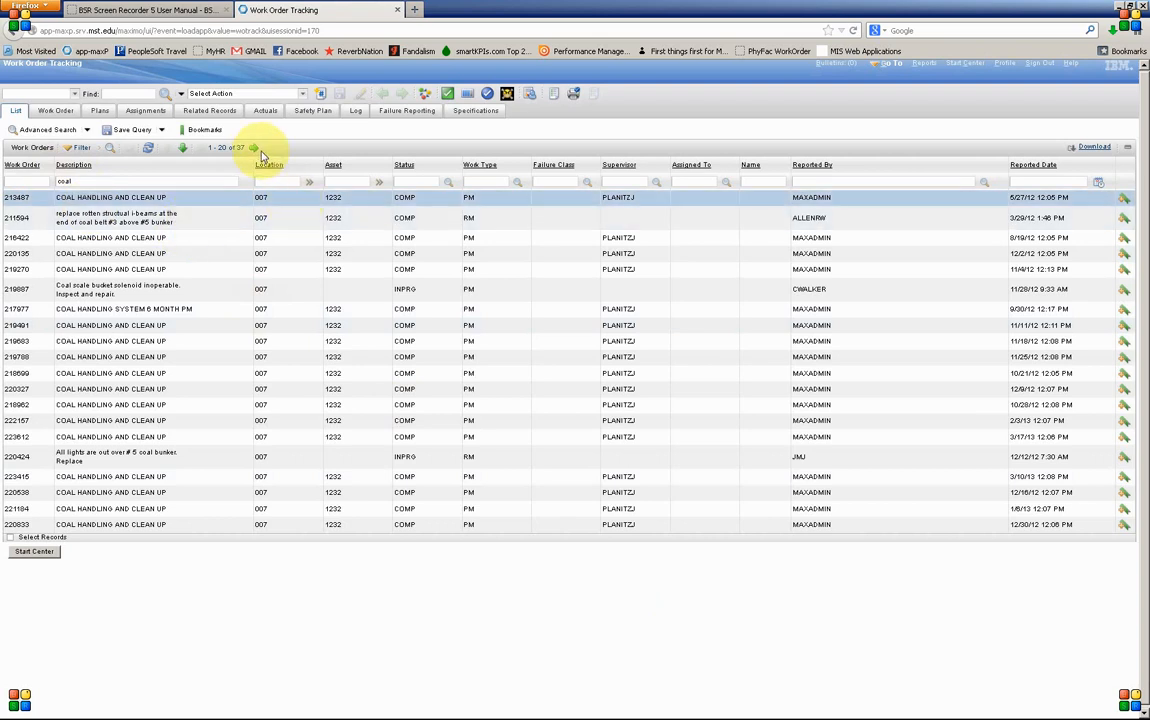
pyautogui.moveTo(240, 156)
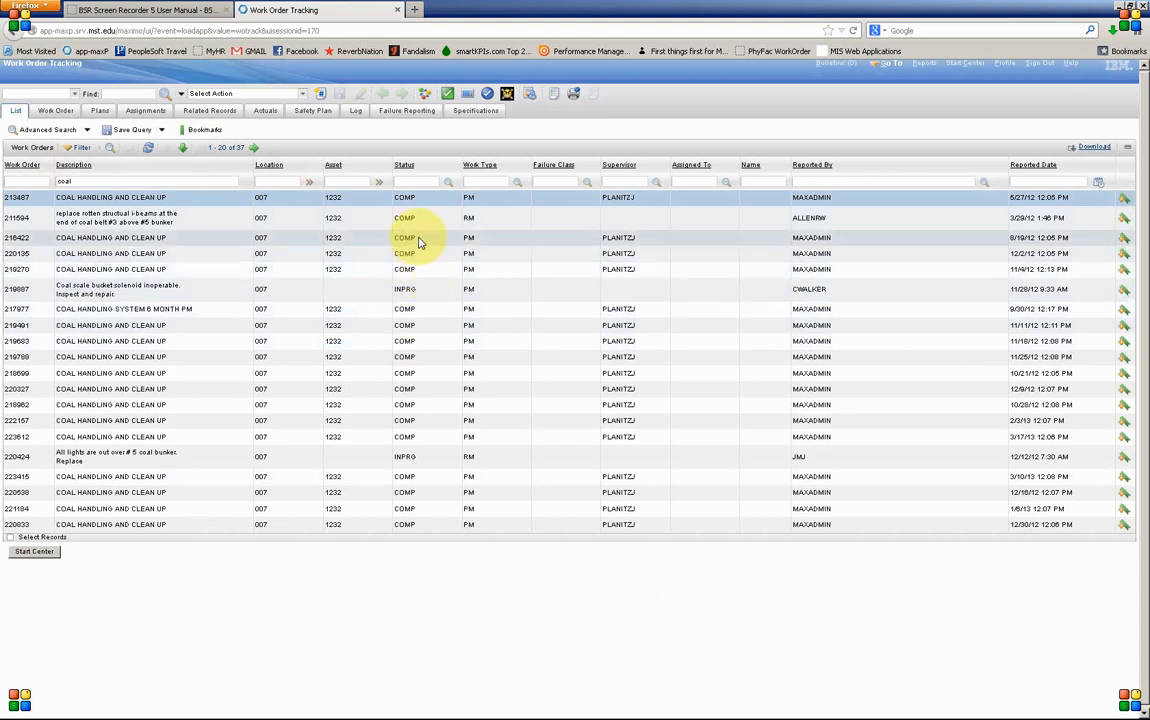
pyautogui.moveTo(376, 246)
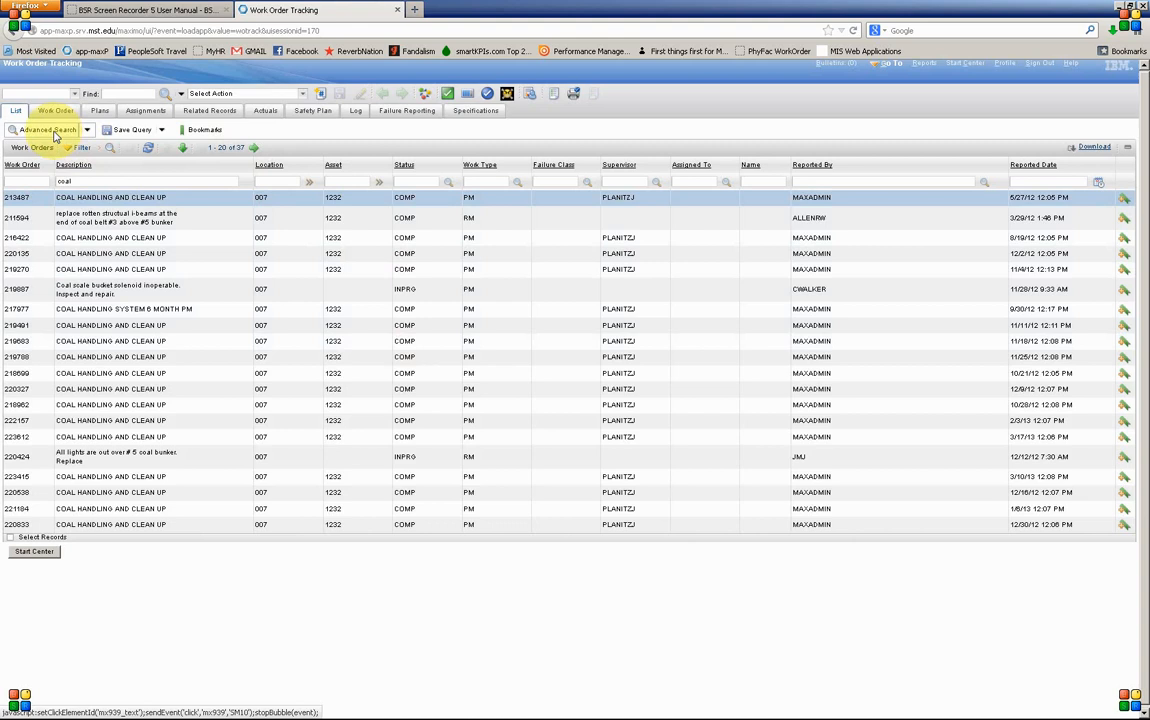
# - Rerun the coal / location 007 search so closed and cancelled orders are included
pyautogui.click(46, 130)
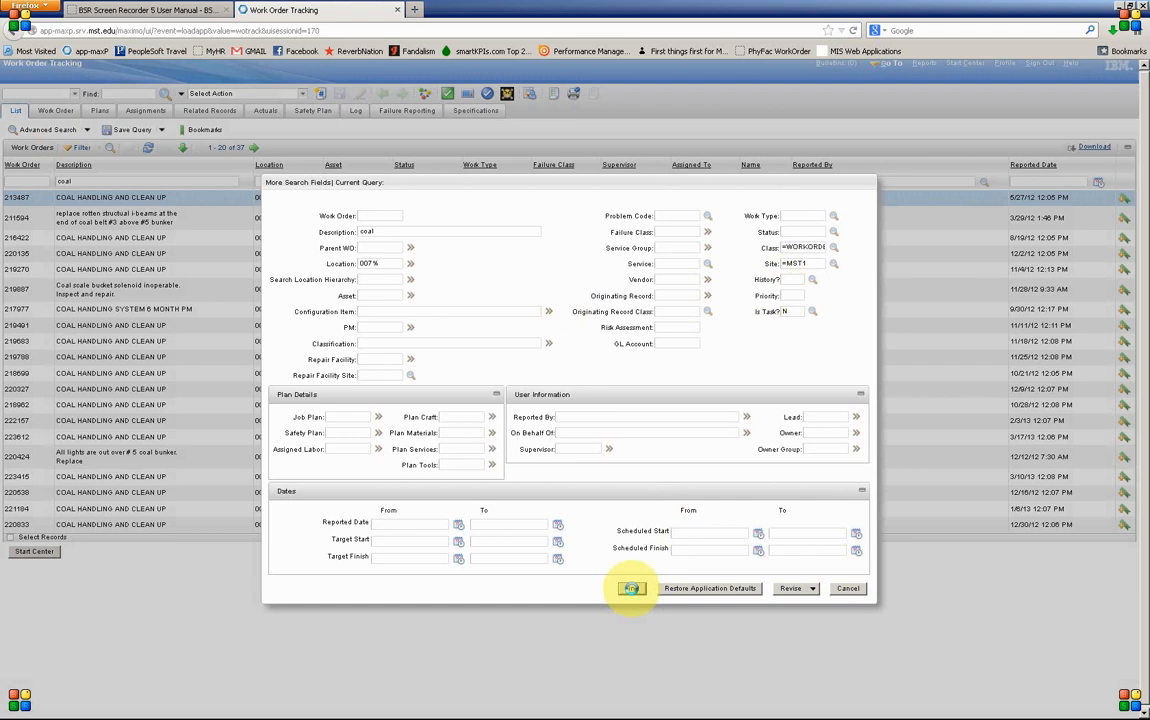
pyautogui.click(630, 588)
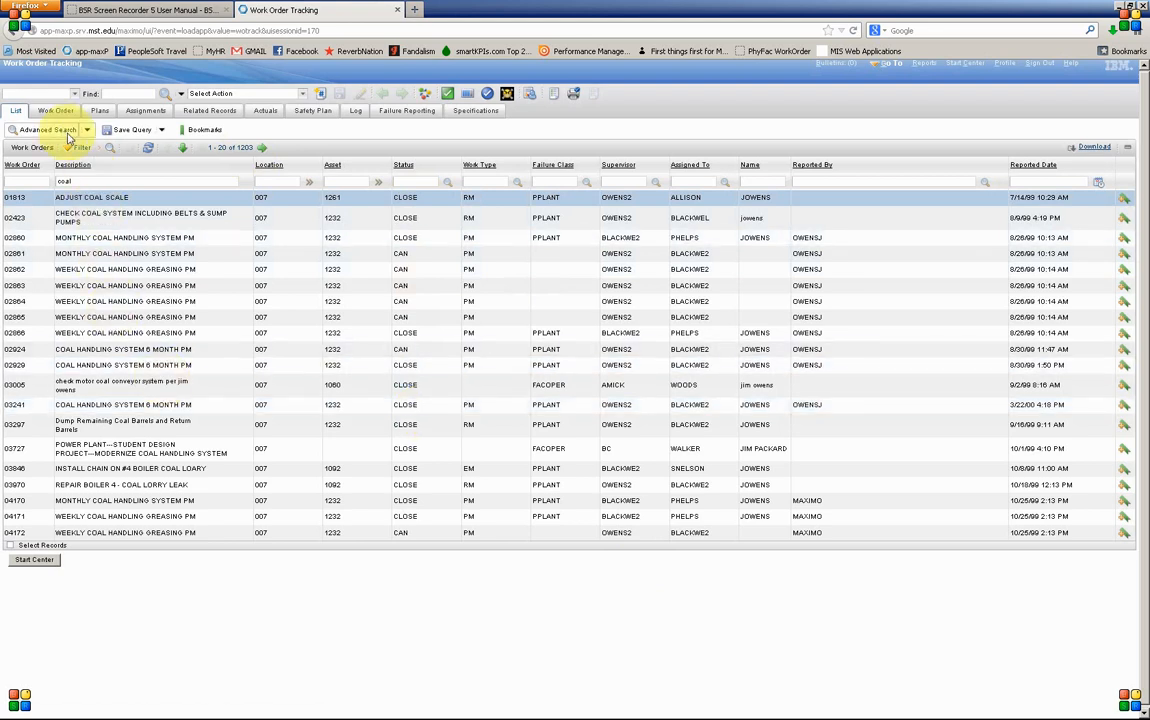
# - Filter the coal work orders to status CAN and rerun the search
pyautogui.click(62, 130)
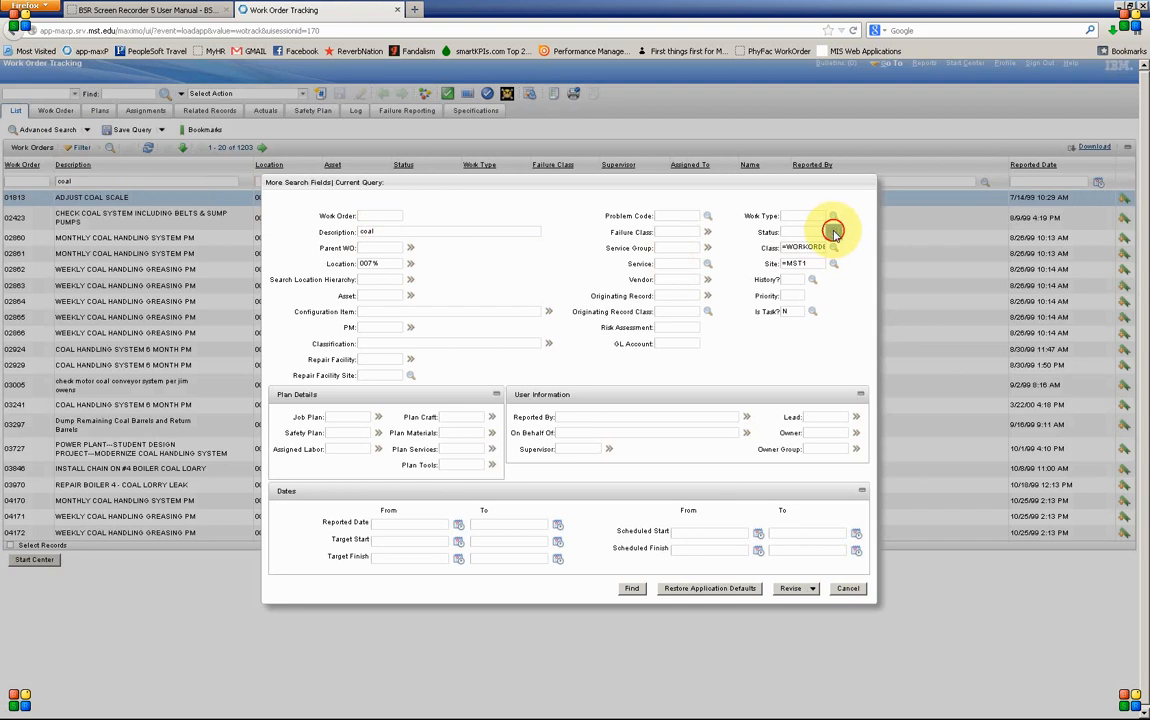
pyautogui.click(832, 248)
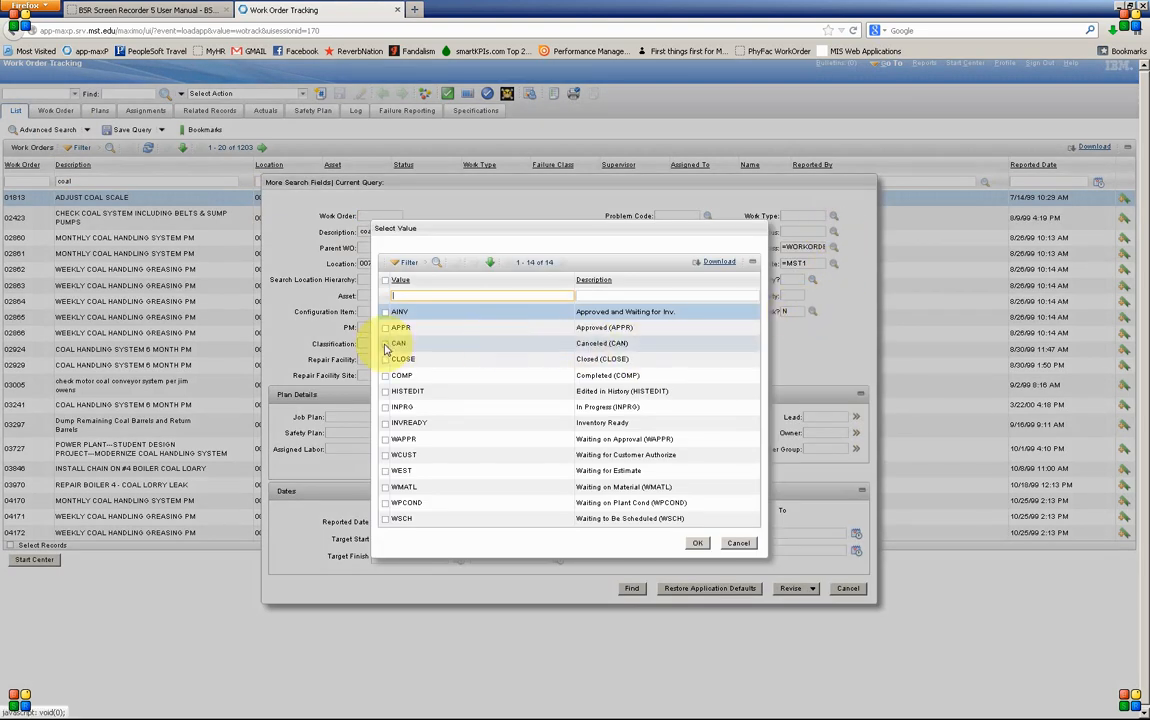
pyautogui.click(384, 344)
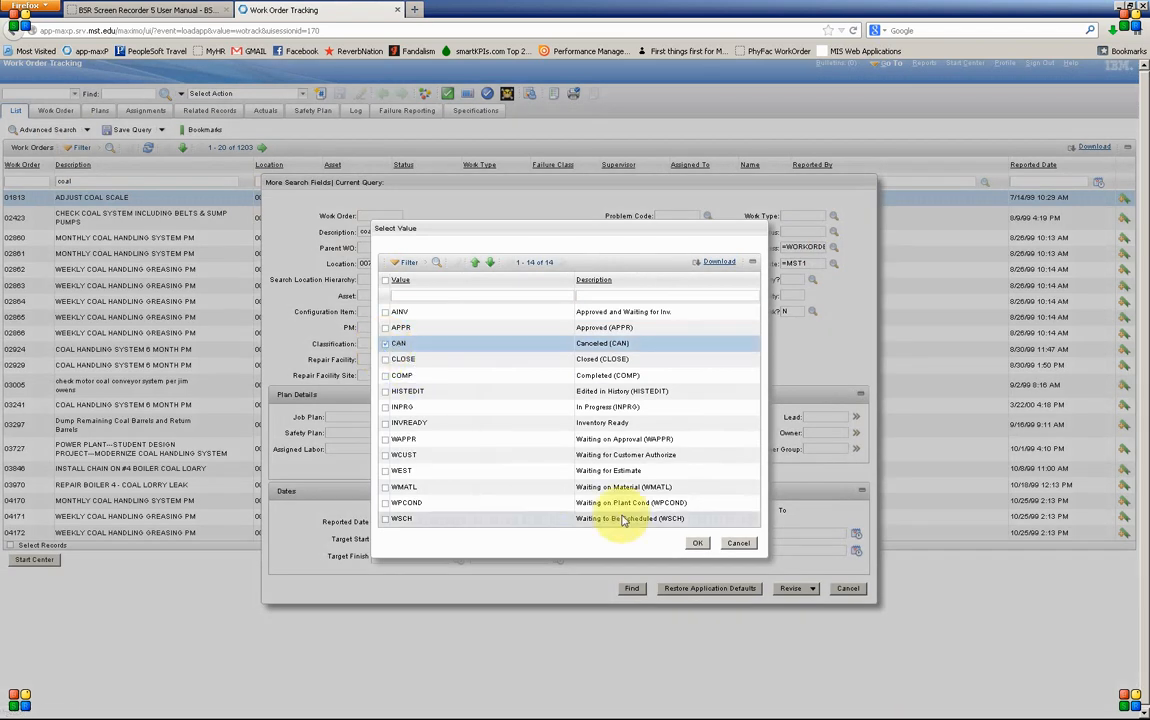
pyautogui.click(698, 542)
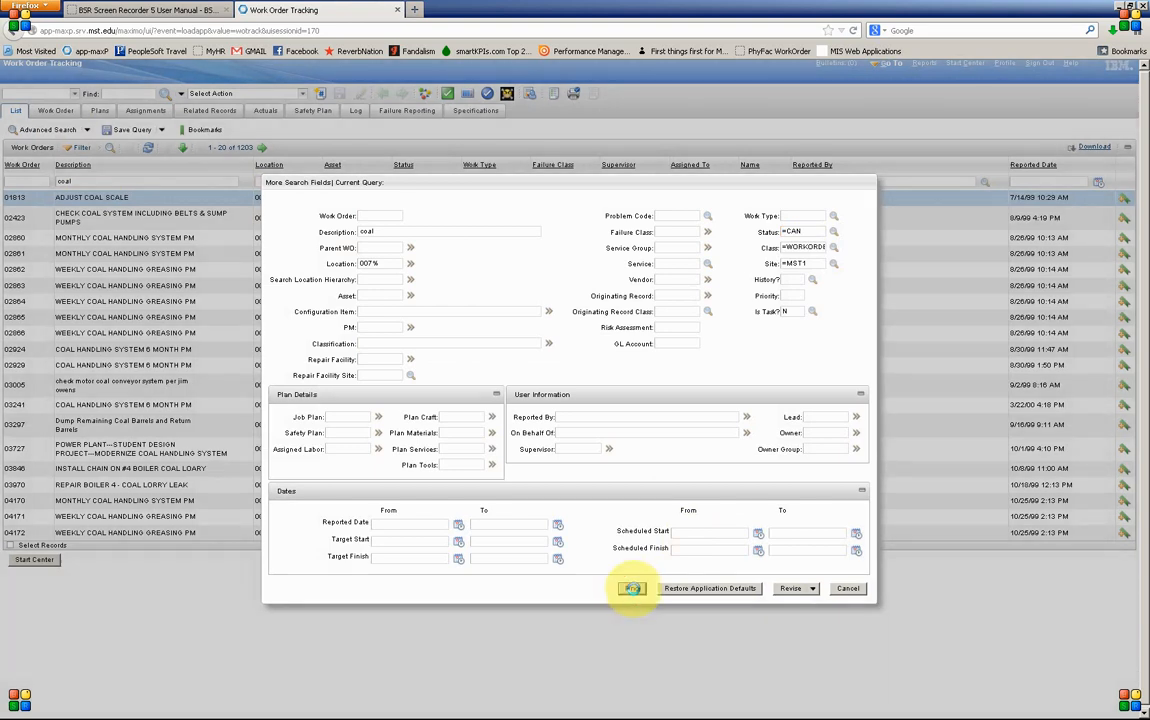
pyautogui.click(632, 588)
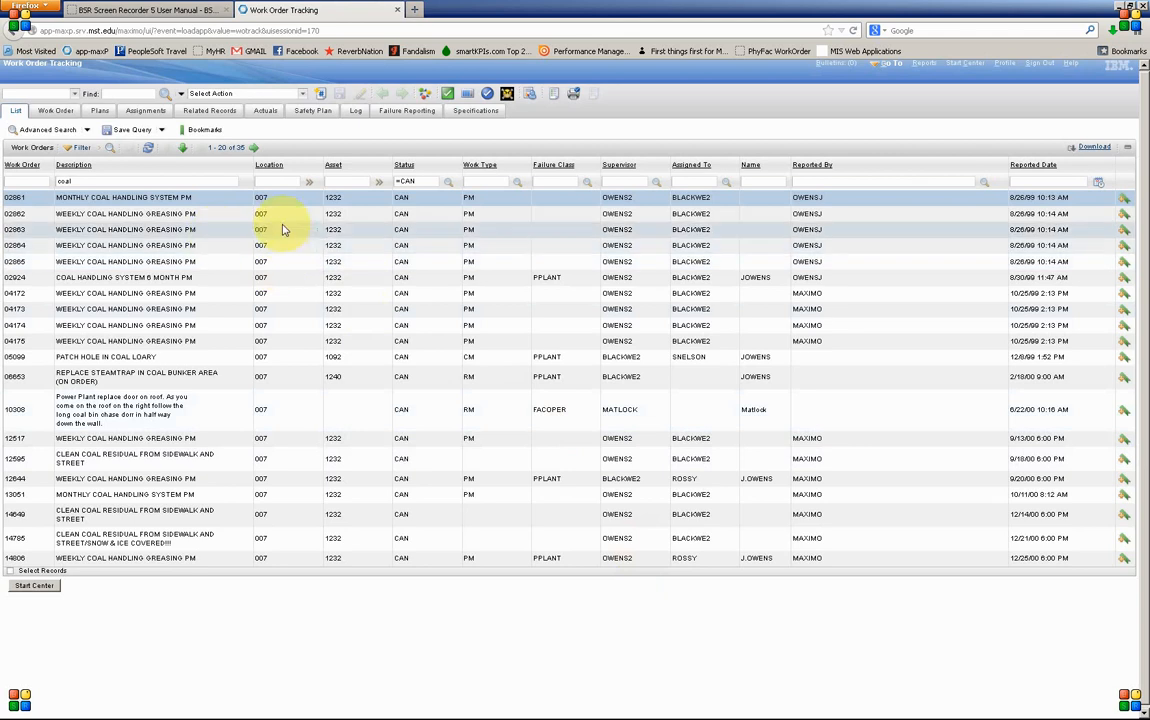
pyautogui.moveTo(430, 486)
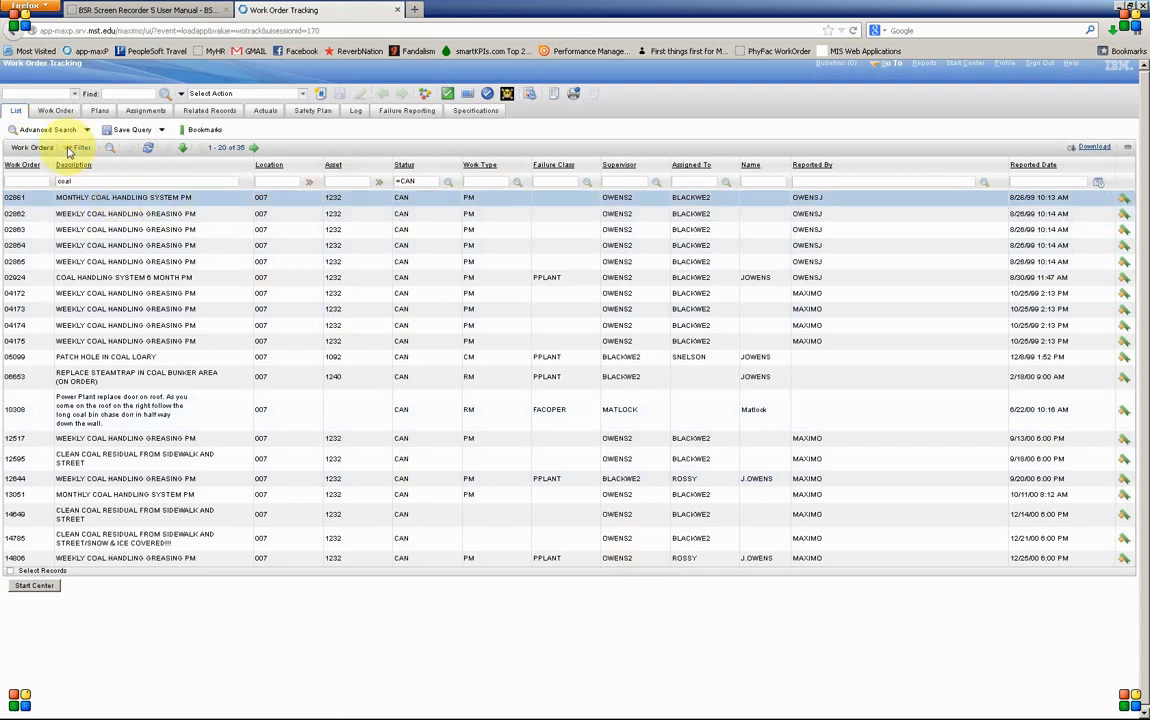
# - Restrict the cancelled coal orders to Reported Date 01/01/99 to 01/01/00 and search
pyautogui.click(80, 148)
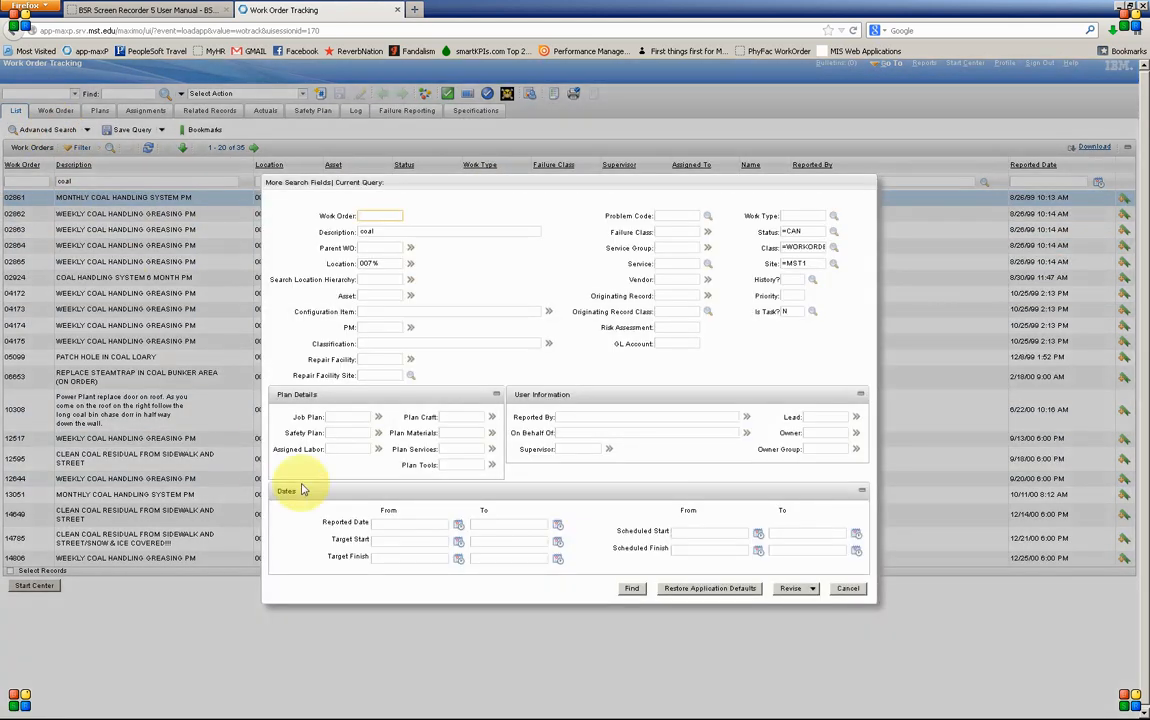
pyautogui.click(408, 524)
pyautogui.write('01/01/99')
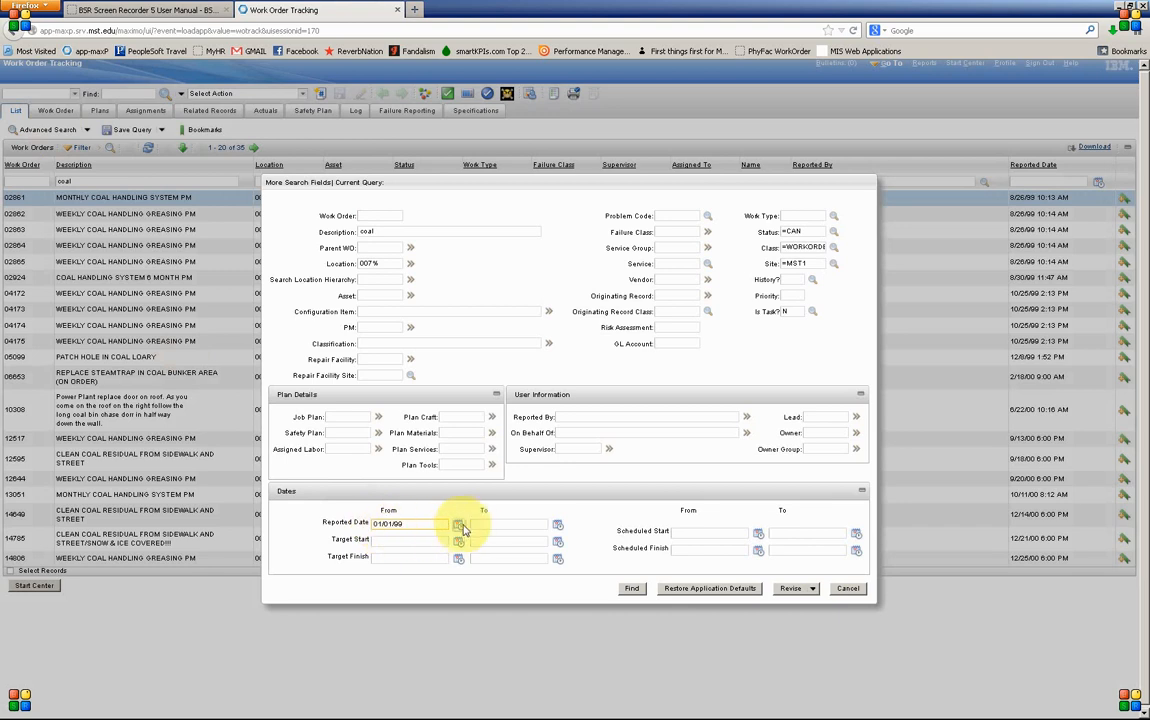
pyautogui.click(510, 524)
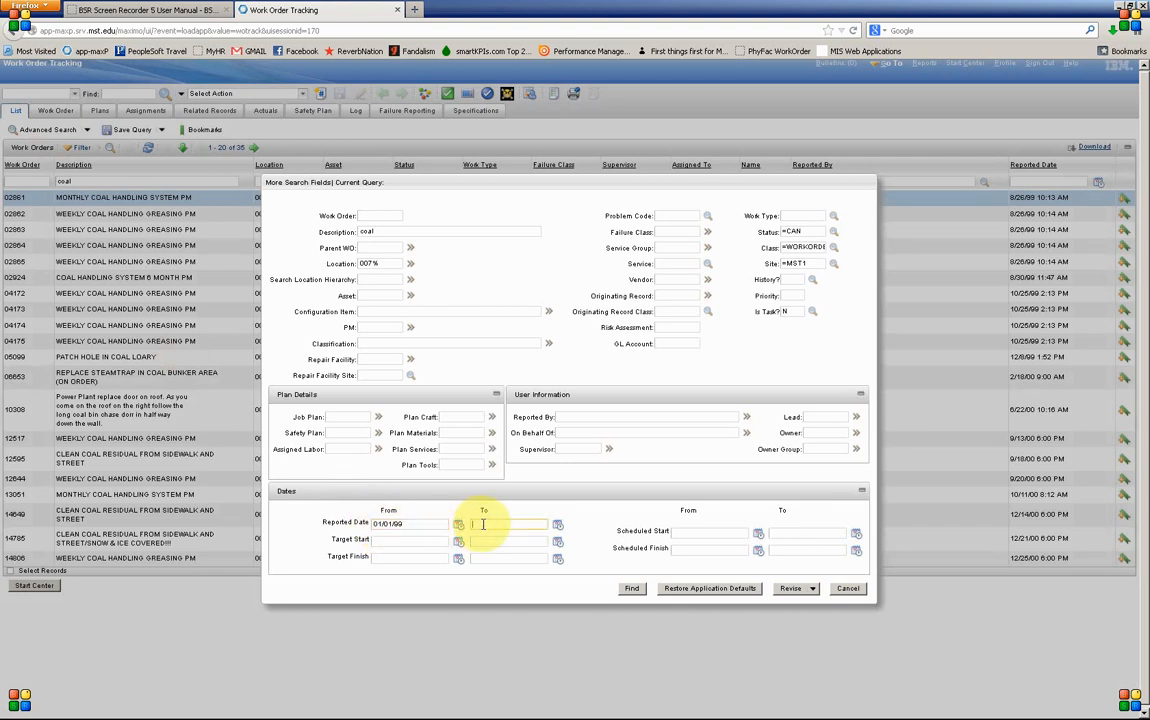
pyautogui.write('01/01/99')
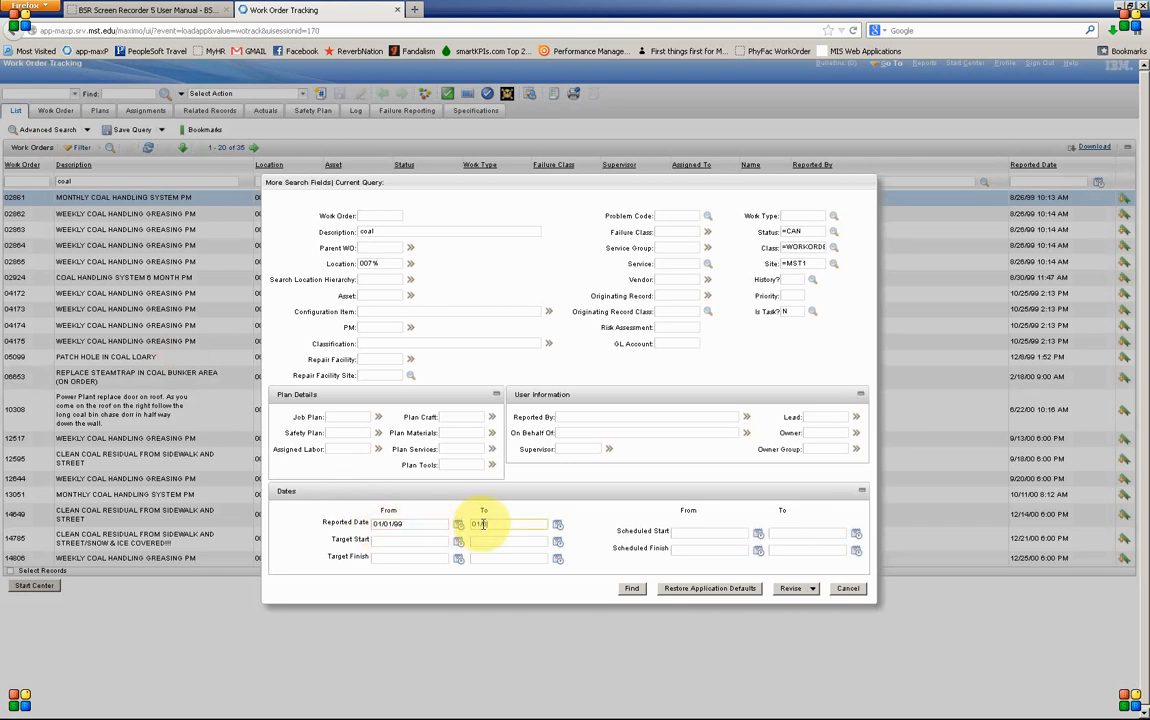
pyautogui.write('01/01/00')
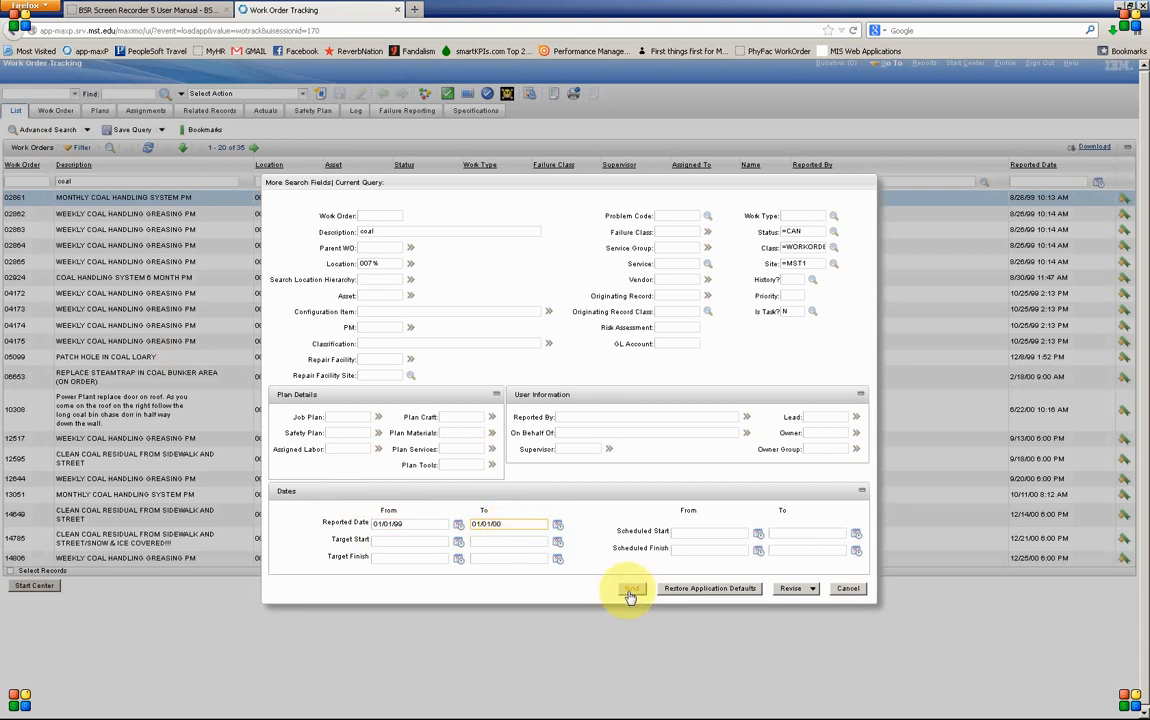
pyautogui.click(632, 588)
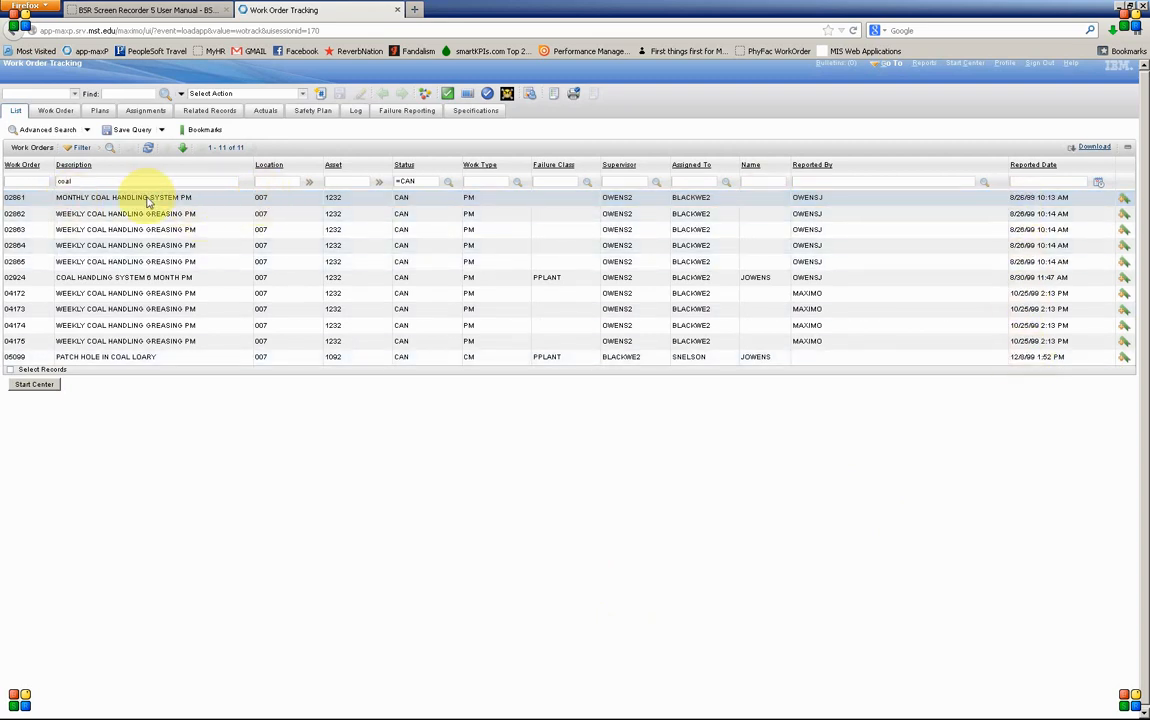
pyautogui.click(124, 198)
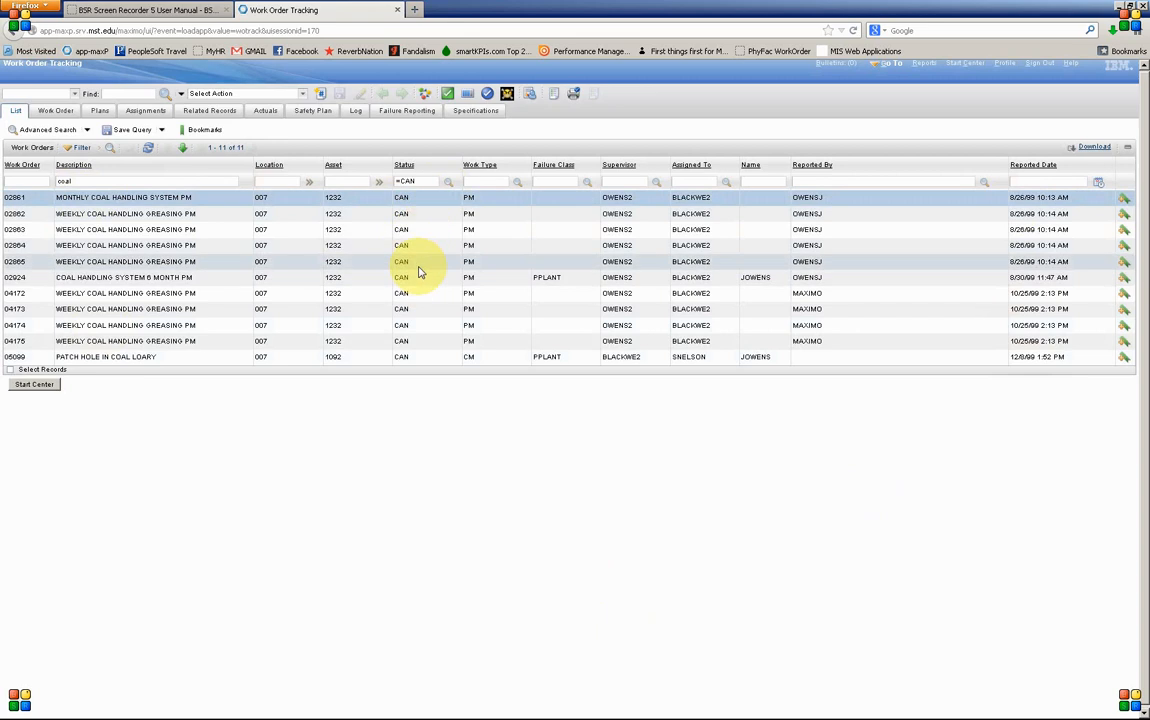
pyautogui.moveTo(564, 228)
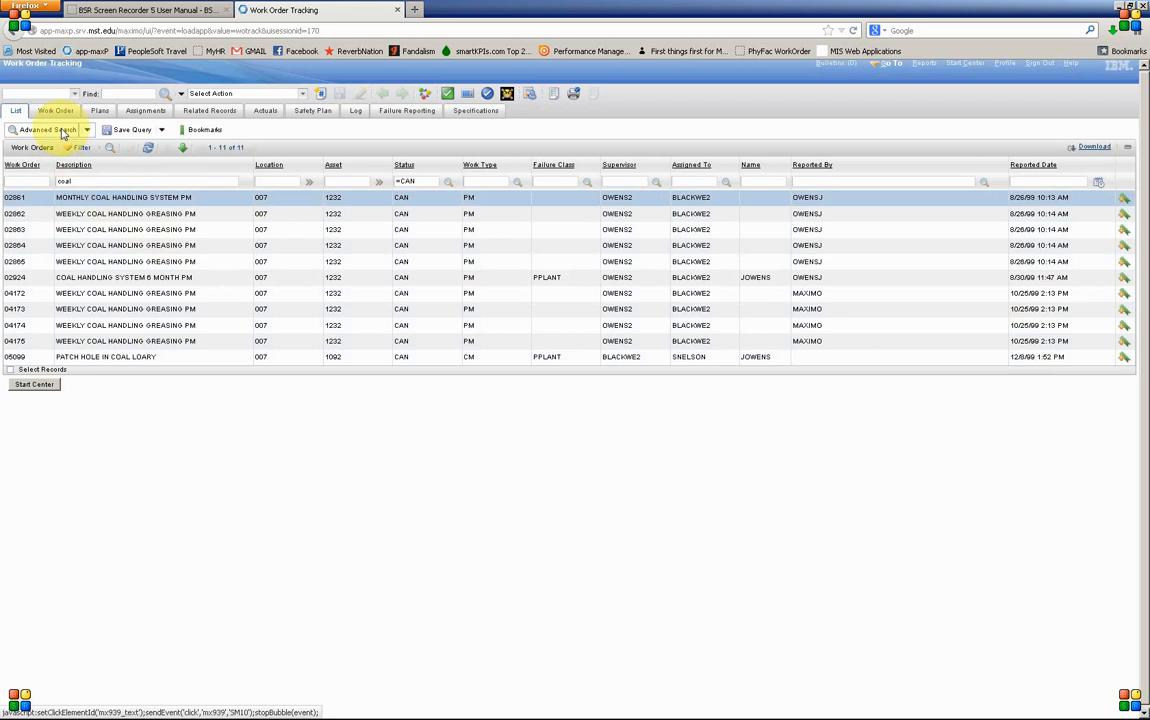
# - Restore the application default criteria and rerun the unfiltered search
pyautogui.click(44, 130)
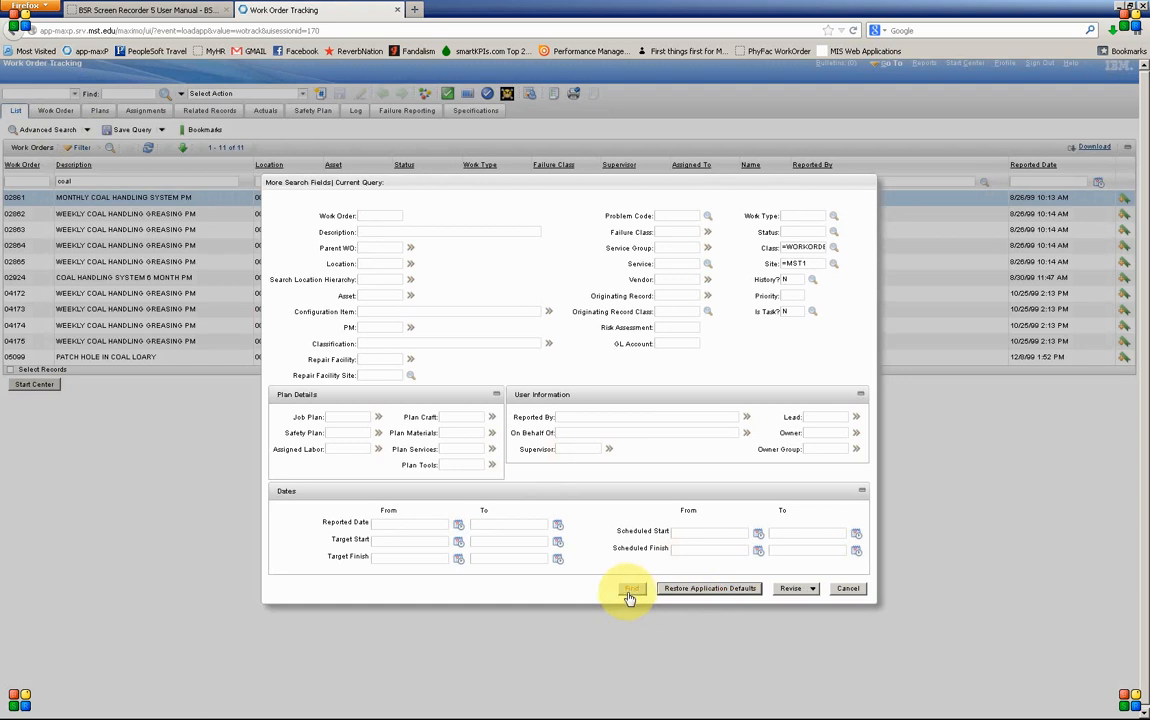
pyautogui.click(632, 588)
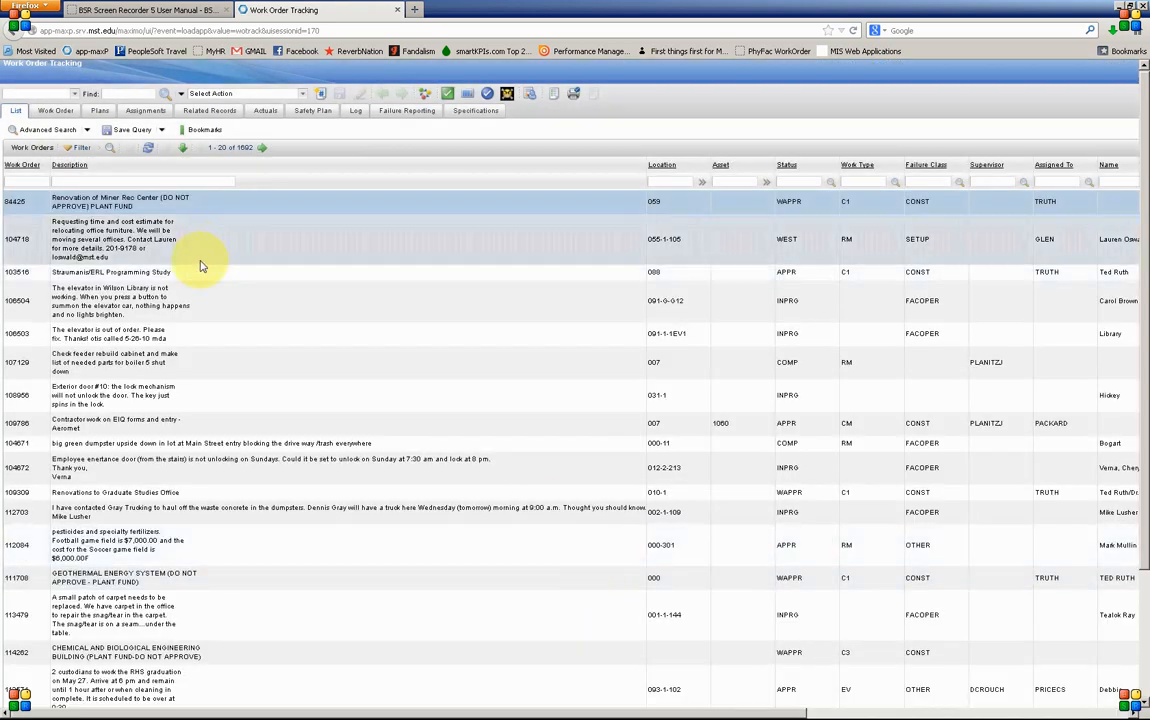